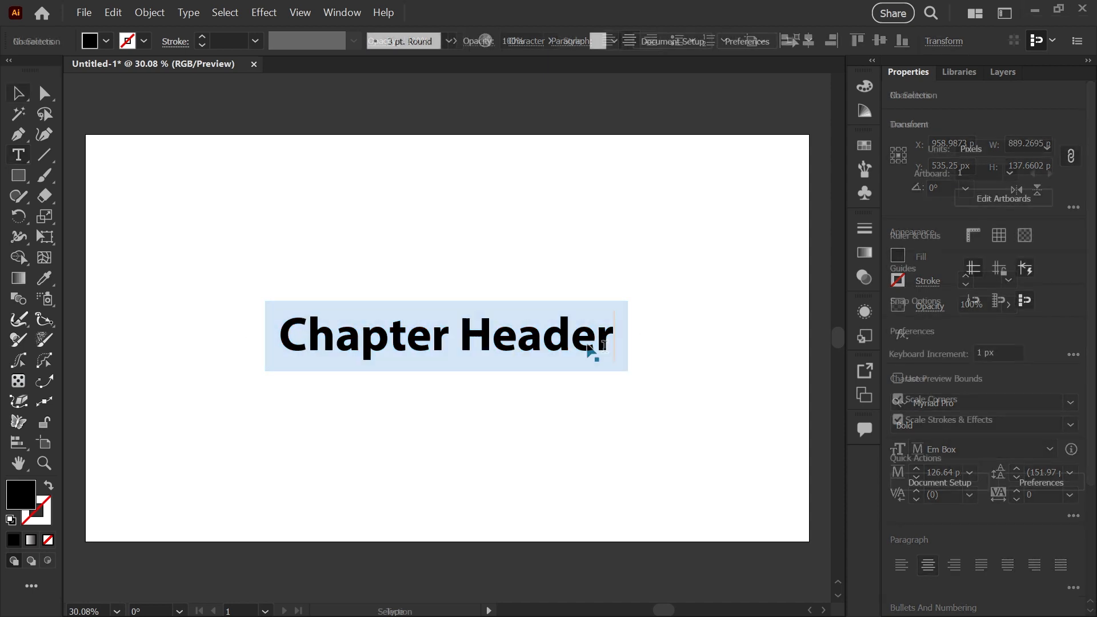
# - Place a sample point text on the artboard and select the Chapter Header text
pyautogui.click(658, 299)
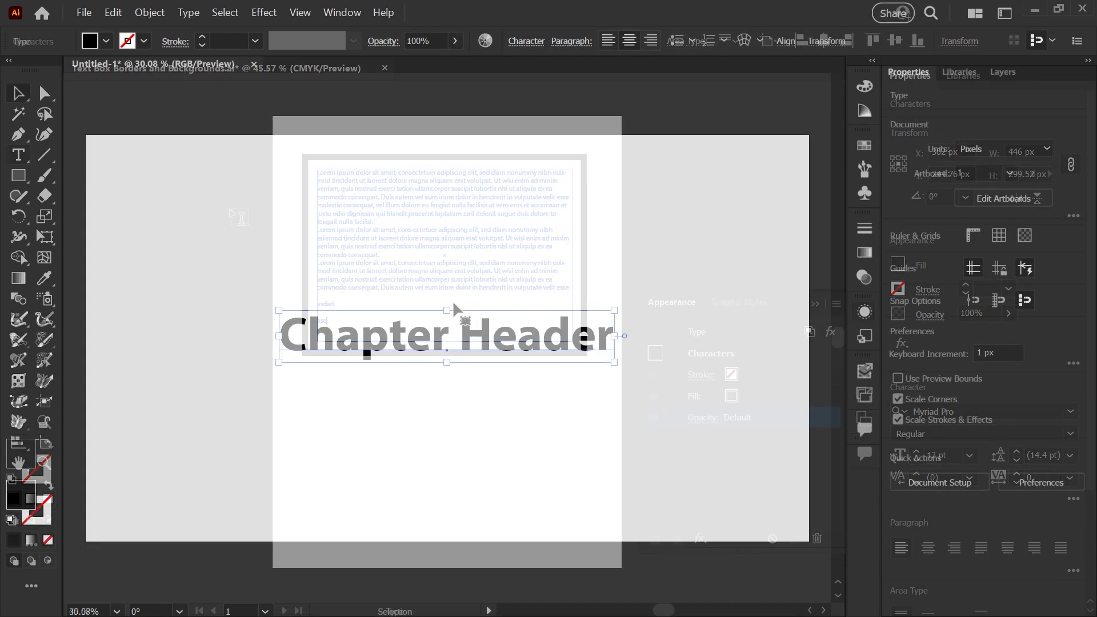
pyautogui.click(384, 68)
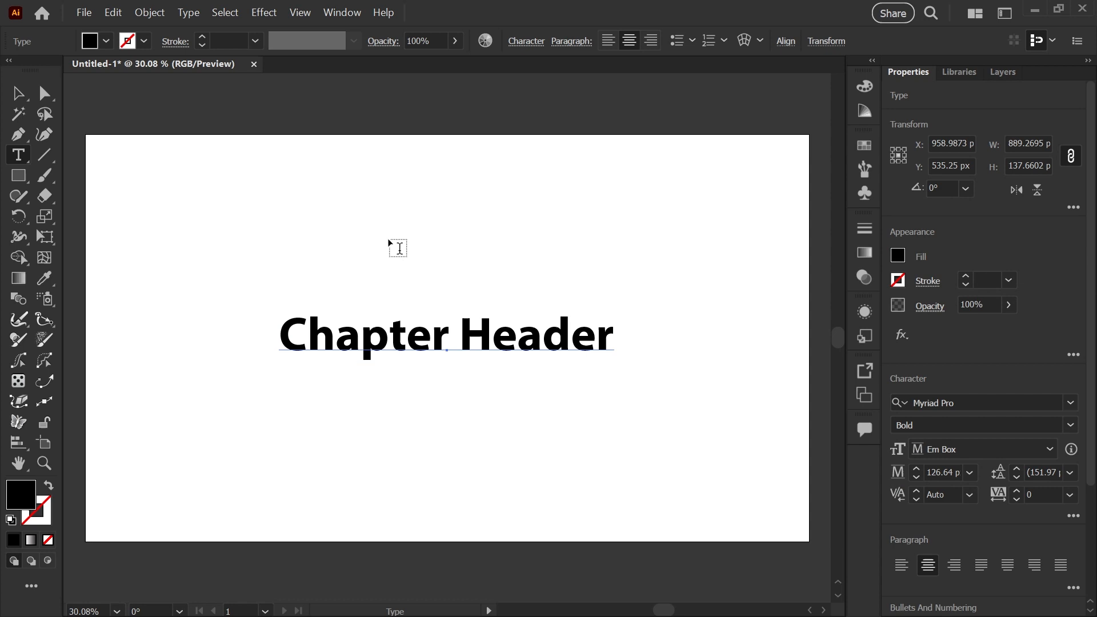
pyautogui.moveTo(231, 177)
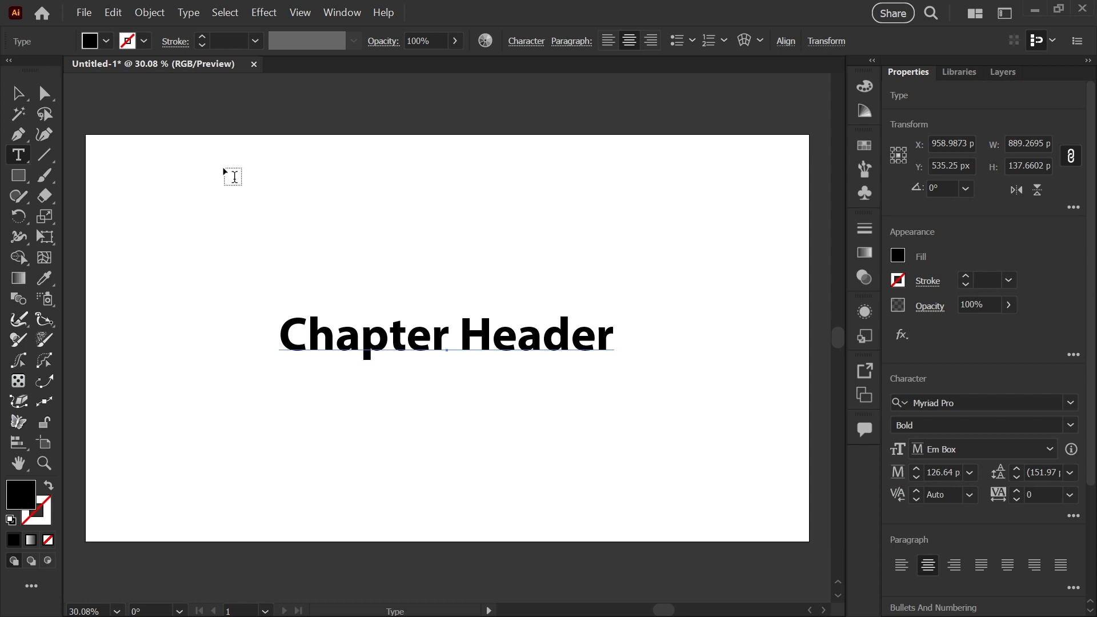
pyautogui.moveTo(225, 168); pyautogui.dragTo(364, 271)
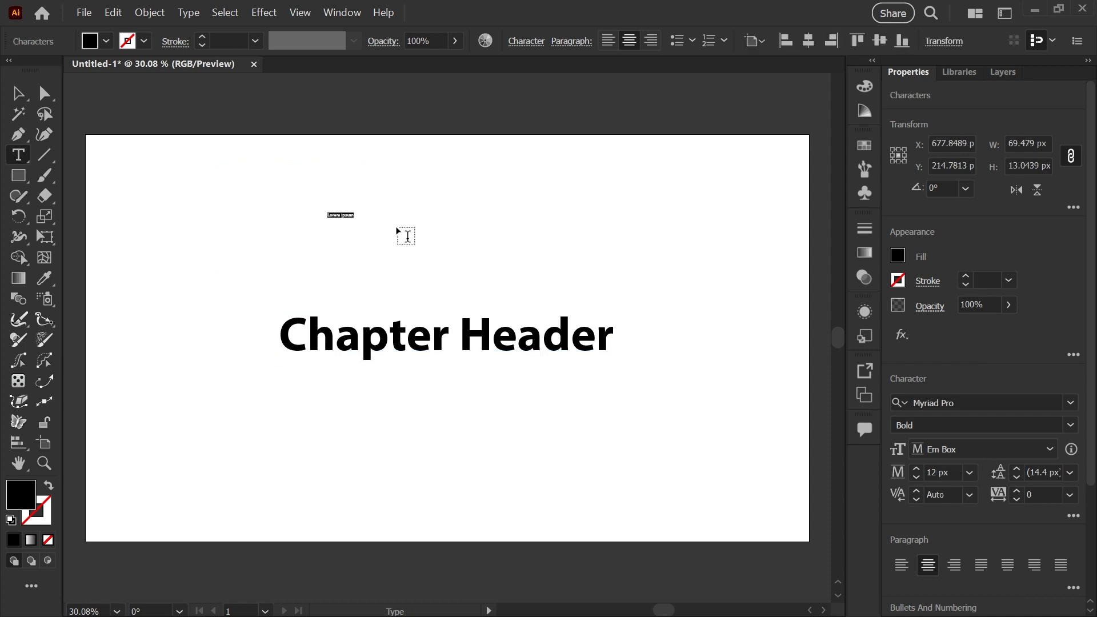
pyautogui.moveTo(398, 214)
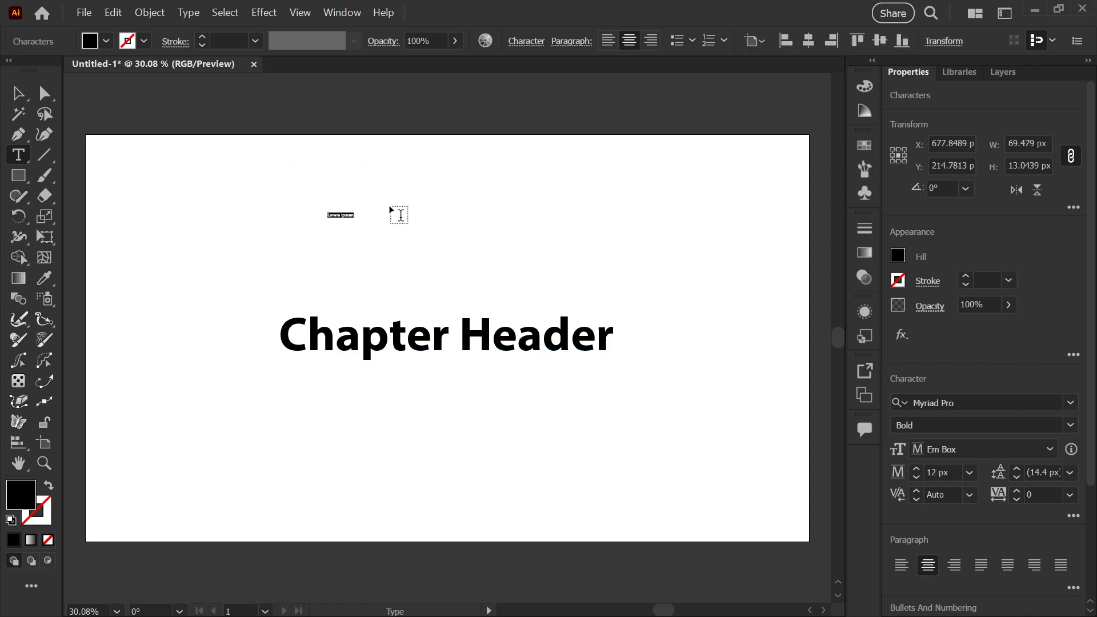
pyautogui.click(18, 93)
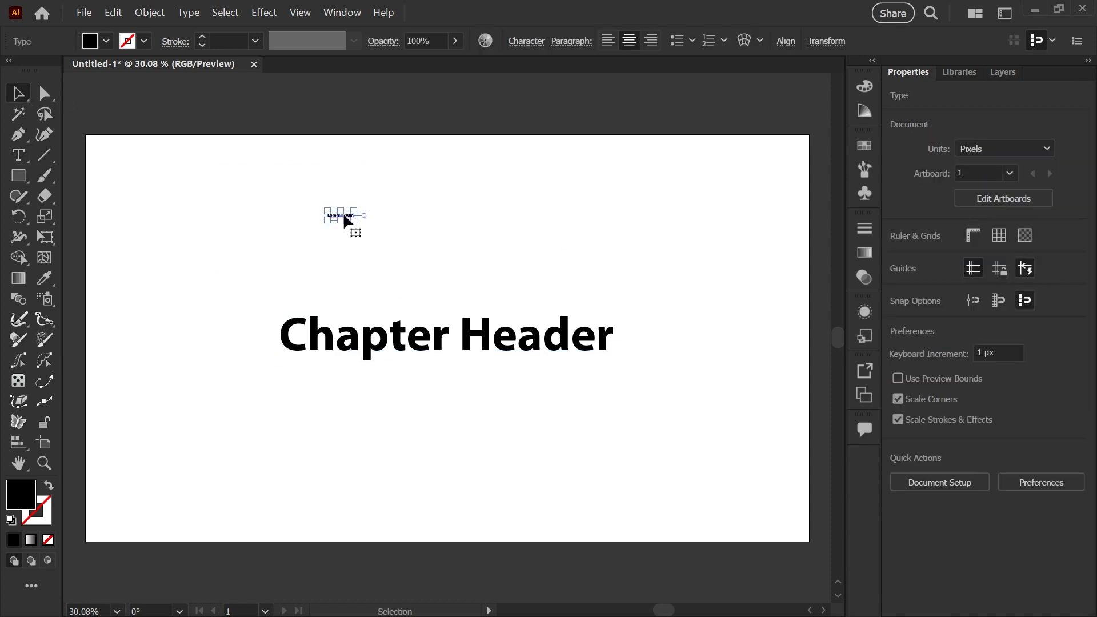
pyautogui.click(446, 334)
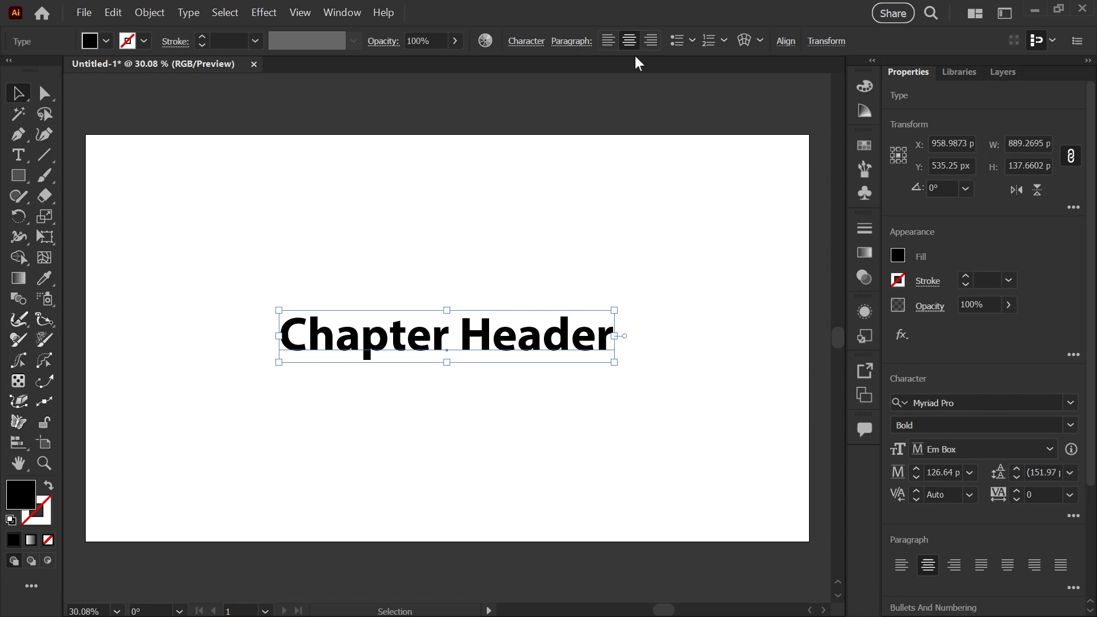
pyautogui.moveTo(868, 326)
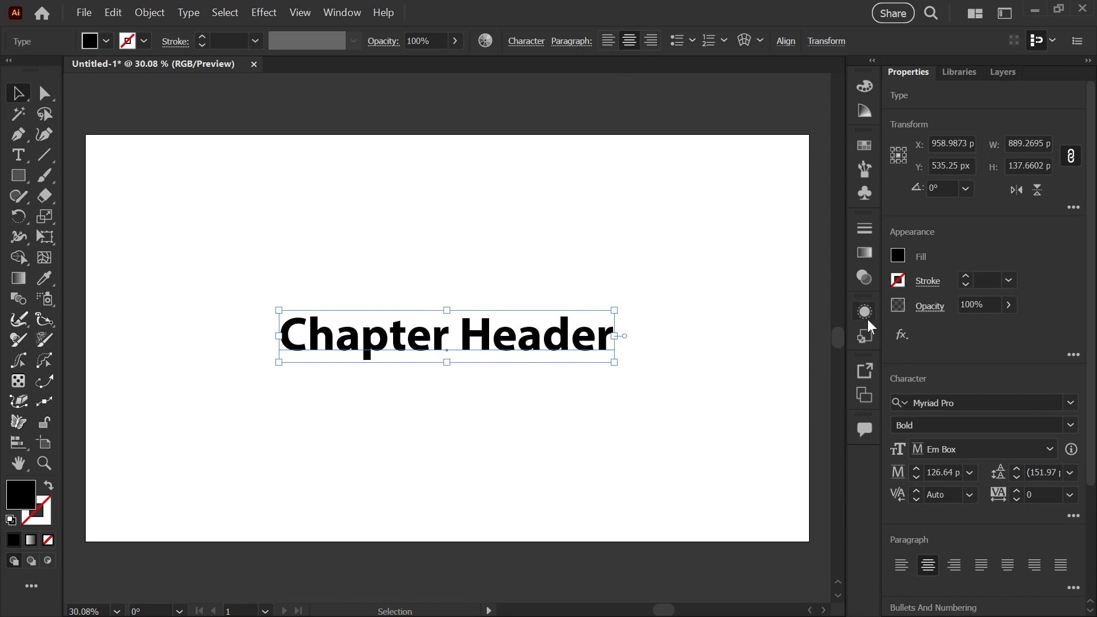
# - Add a new blue fill to the heading in the Appearance panel
pyautogui.click(864, 311)
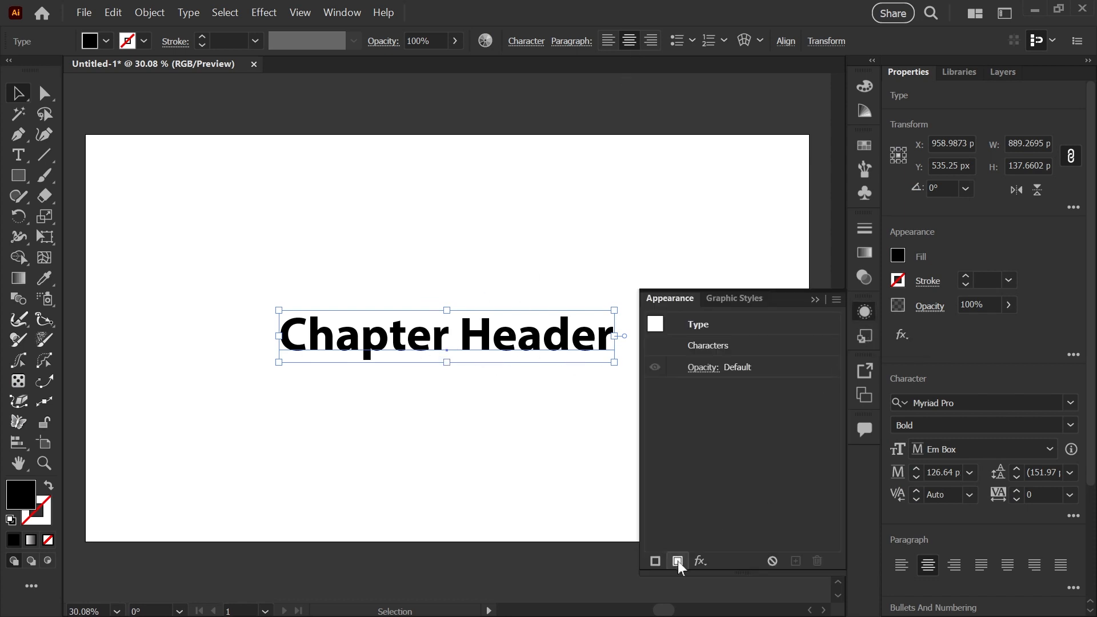
pyautogui.click(676, 560)
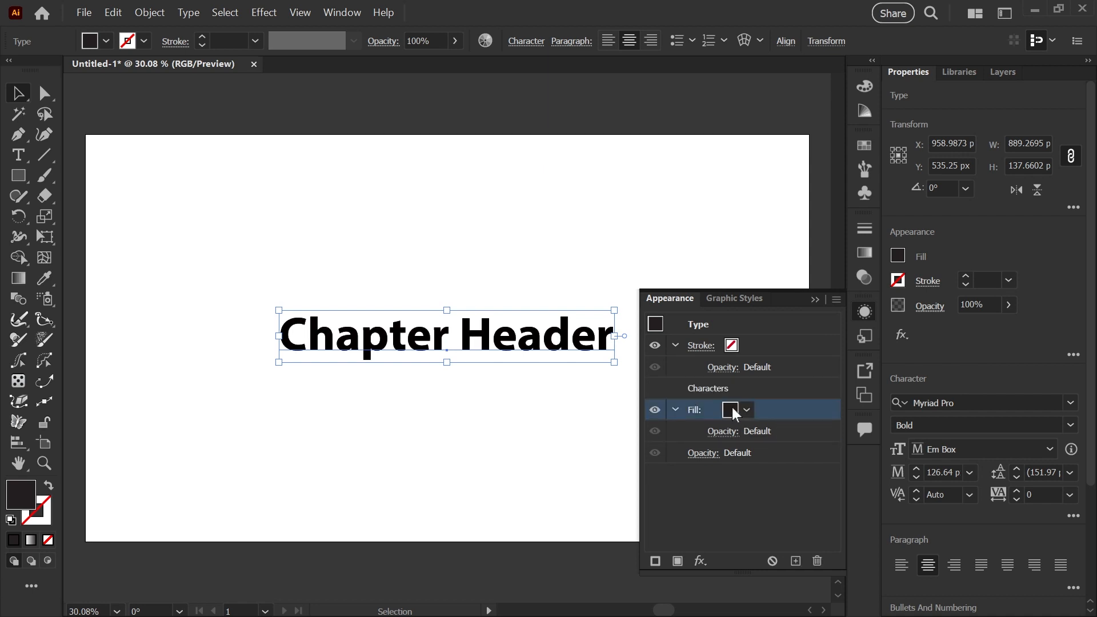
pyautogui.click(744, 409)
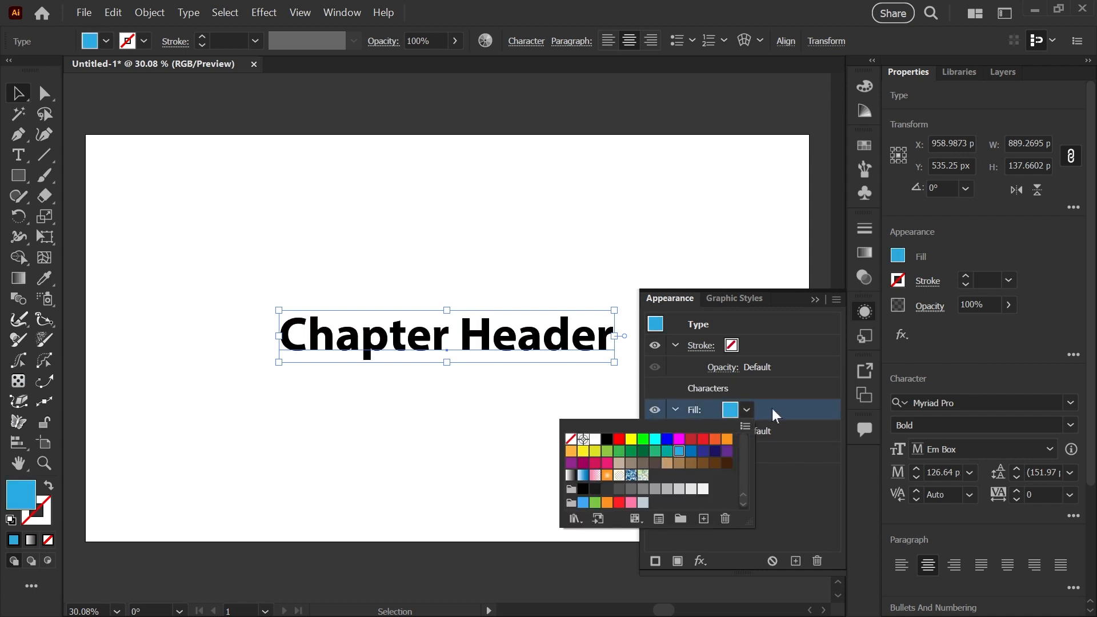
pyautogui.click(698, 561)
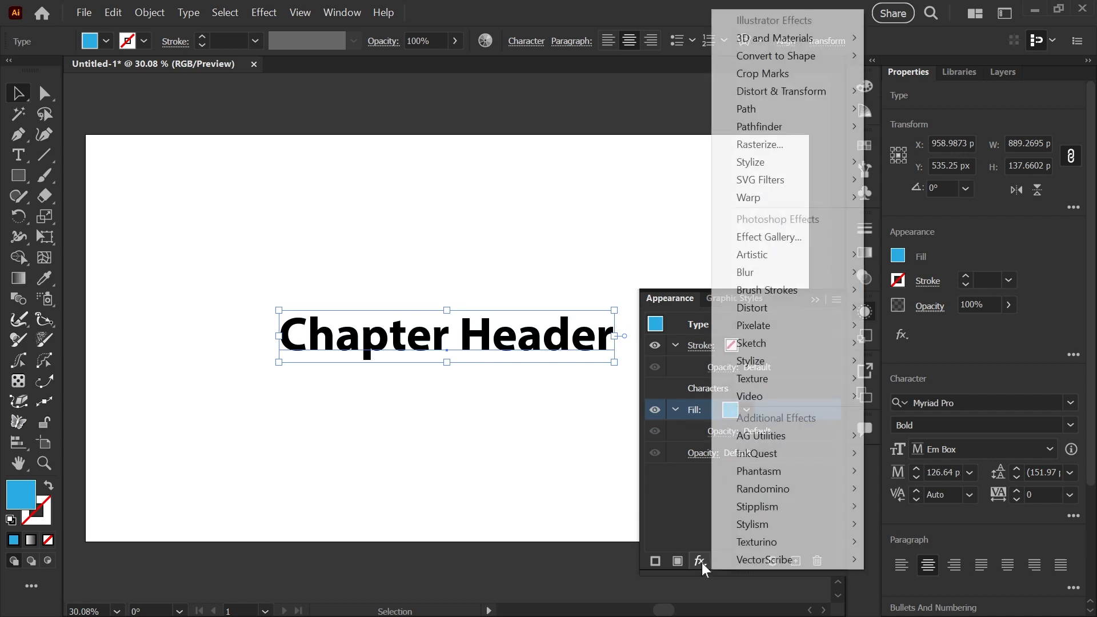
pyautogui.moveTo(775, 56)
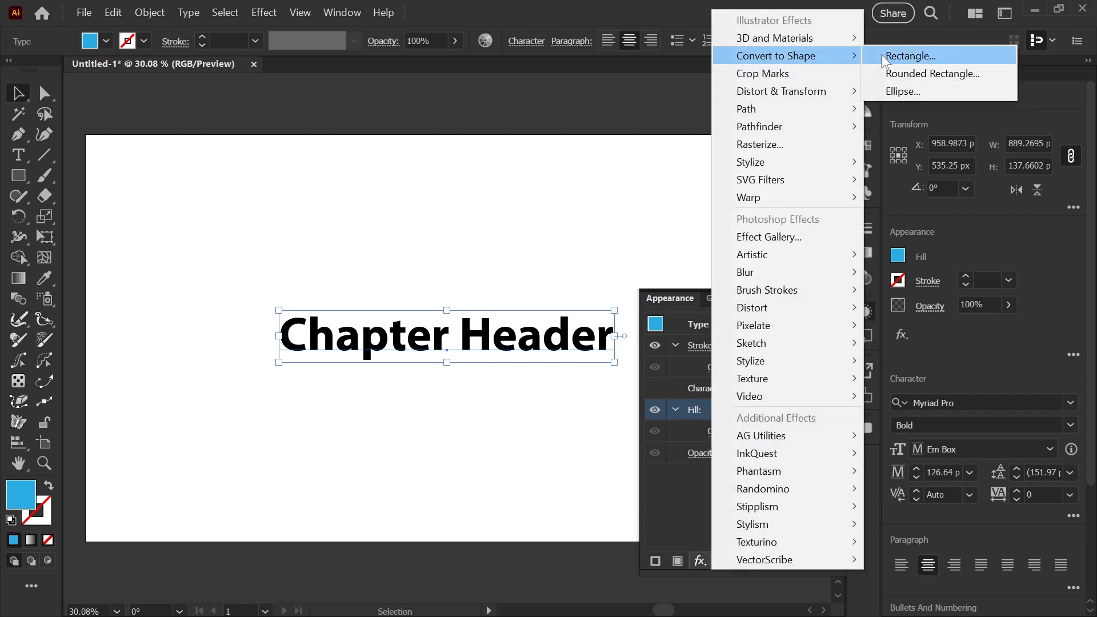
# - Convert the blue fill to a relative rectangle with 36 px extra width and 24 px extra height
pyautogui.click(911, 56)
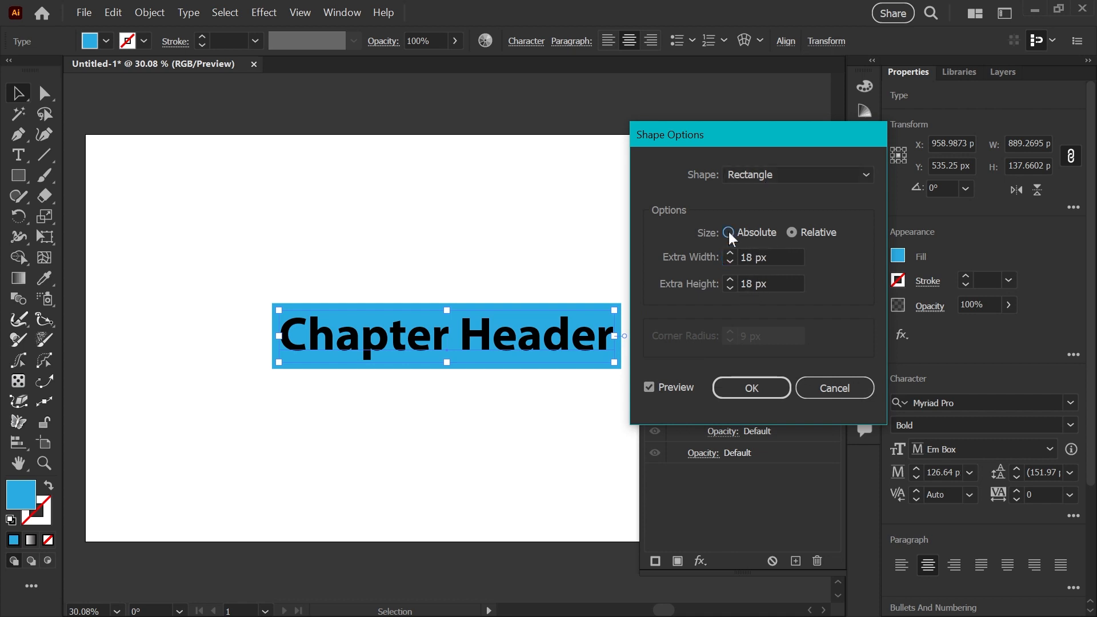
pyautogui.click(727, 232)
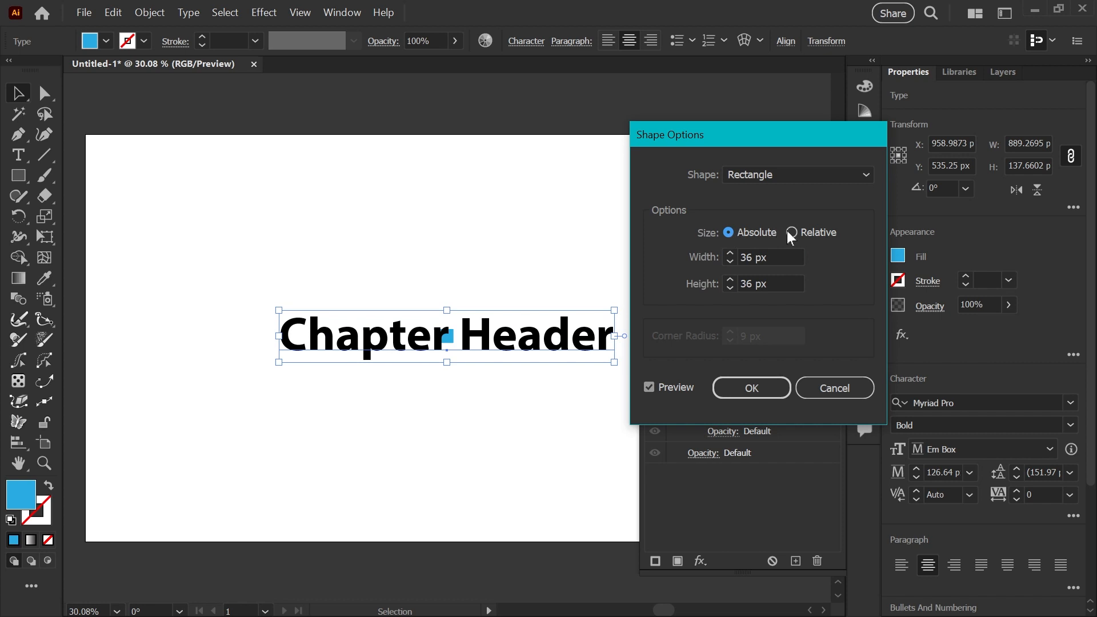
pyautogui.click(790, 231)
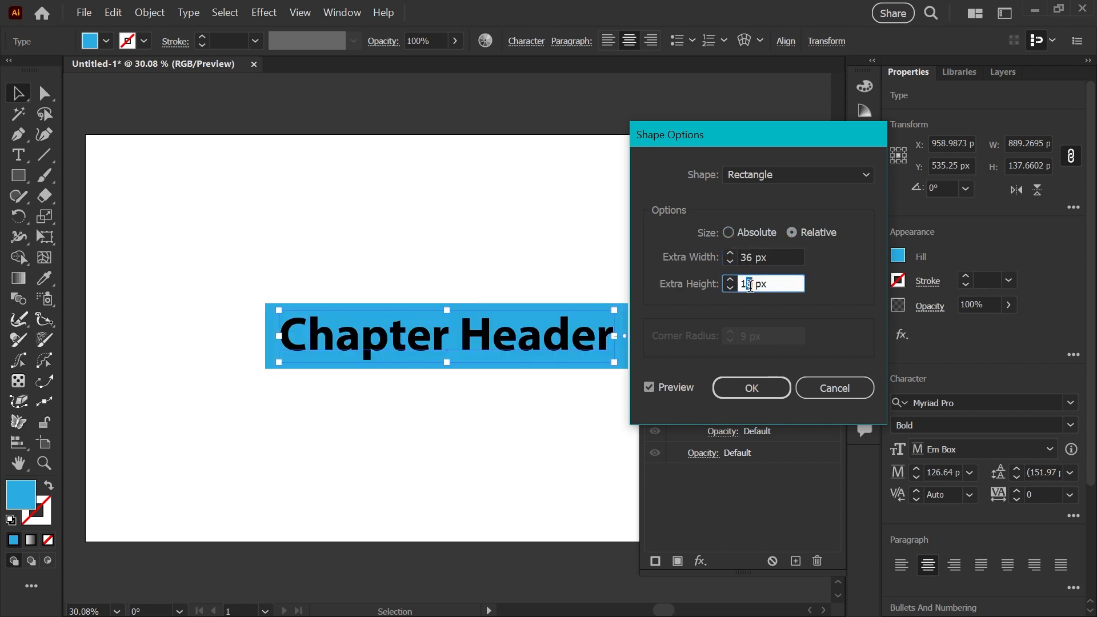
pyautogui.write('24')
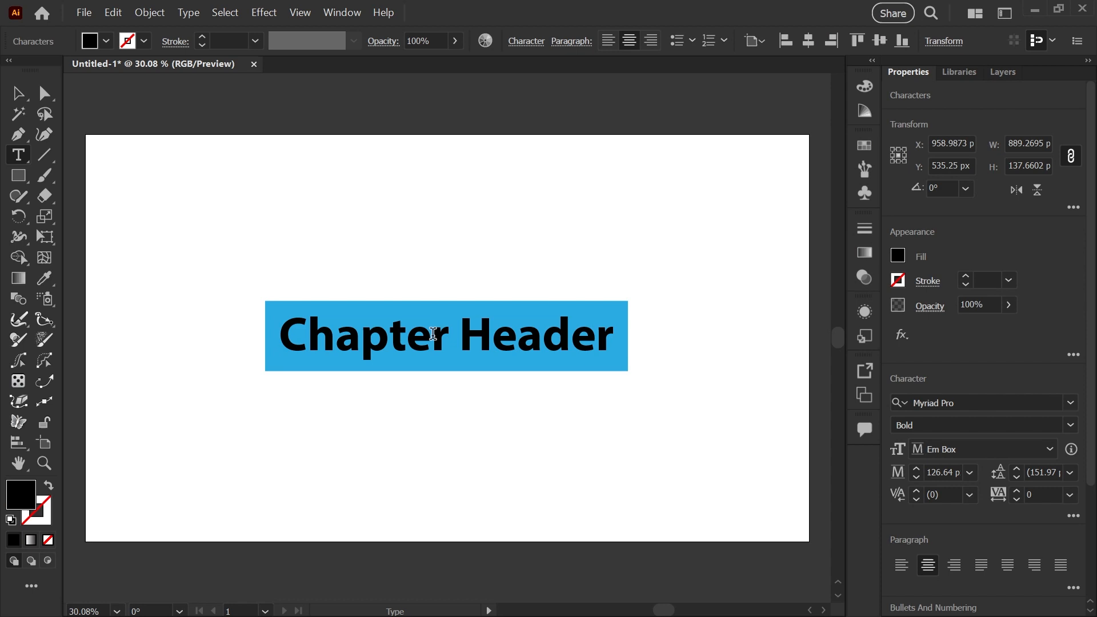
# - Enter the text 'Two' while finishing the blue-box heading banner
pyautogui.write('Two')
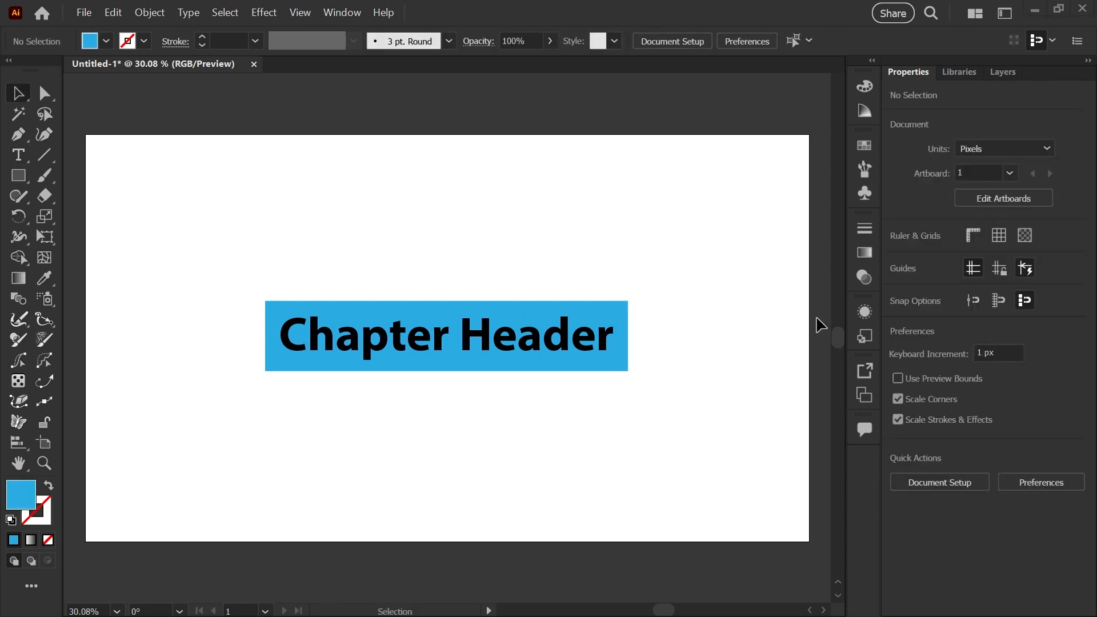
pyautogui.moveTo(626, 346)
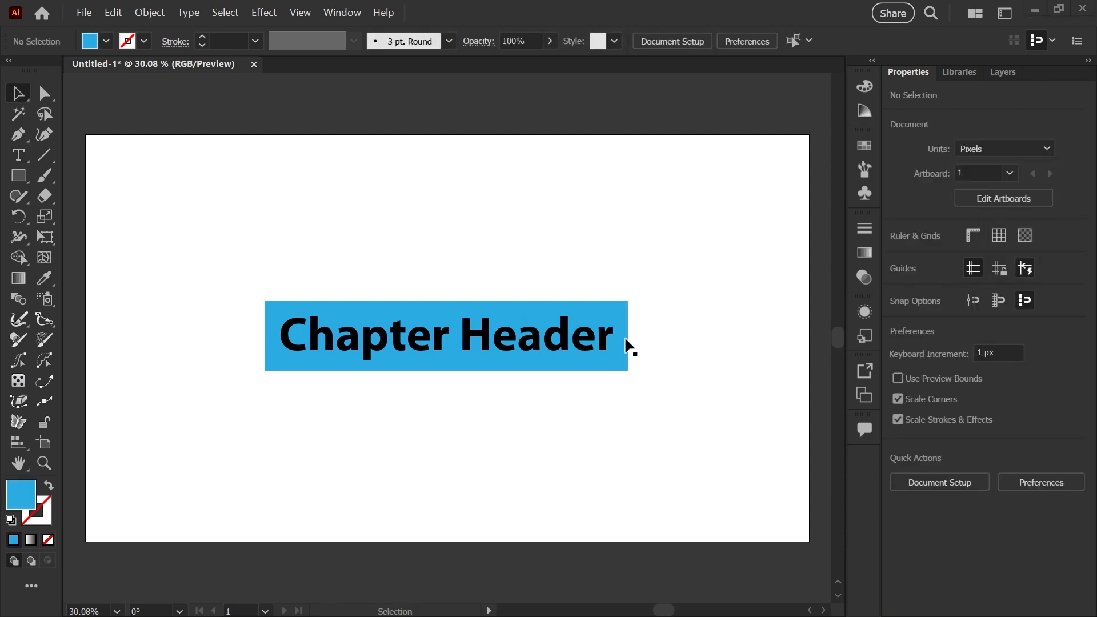
pyautogui.moveTo(452, 360)
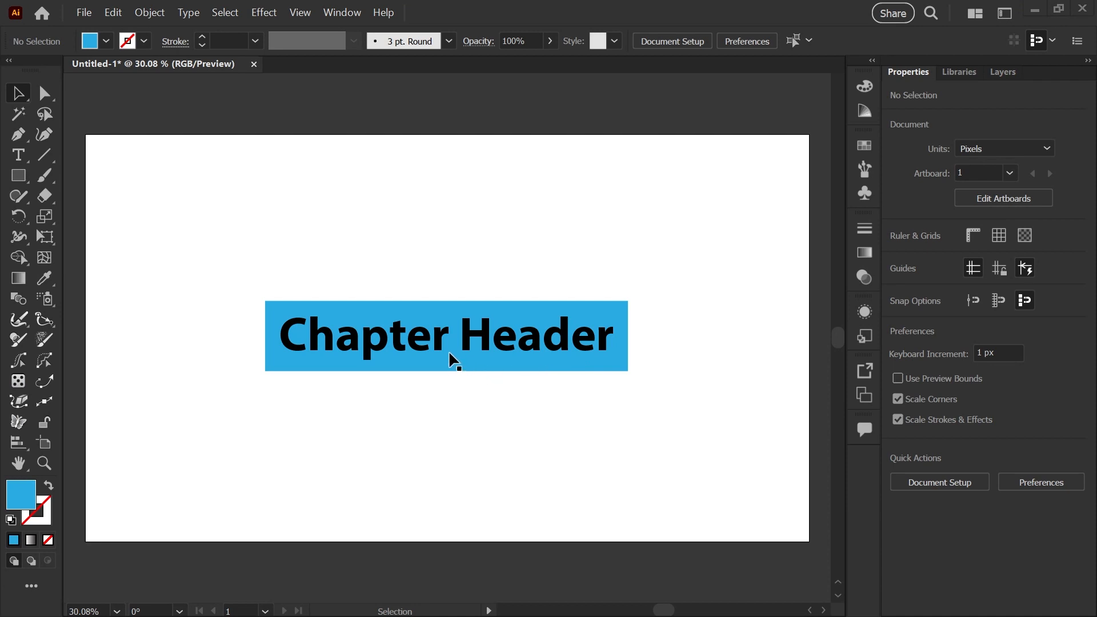
pyautogui.moveTo(586, 353)
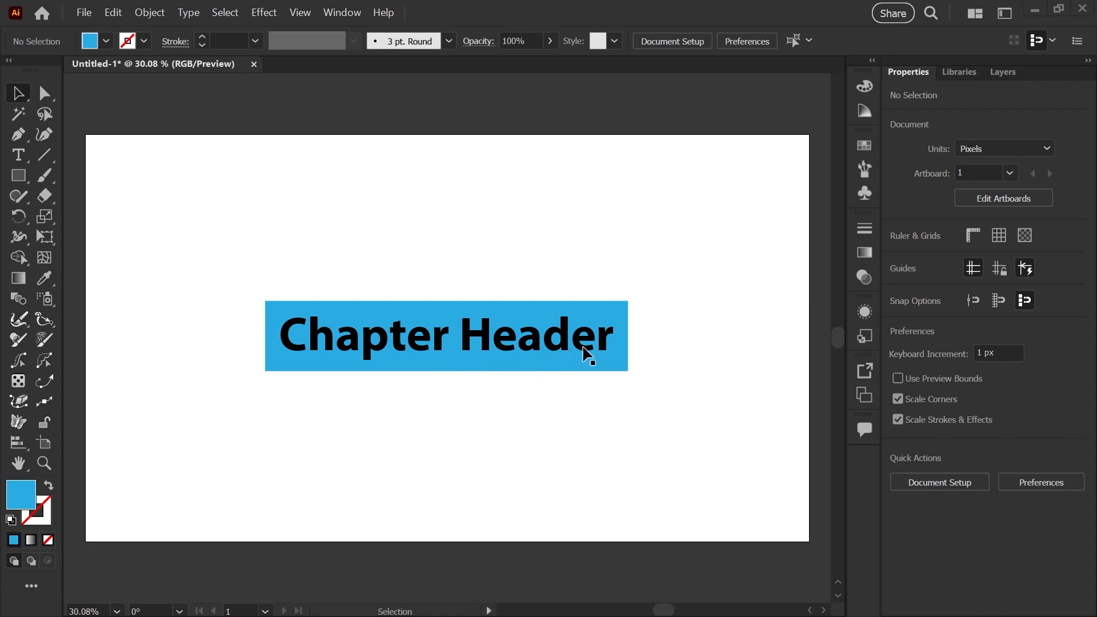
pyautogui.click(446, 334)
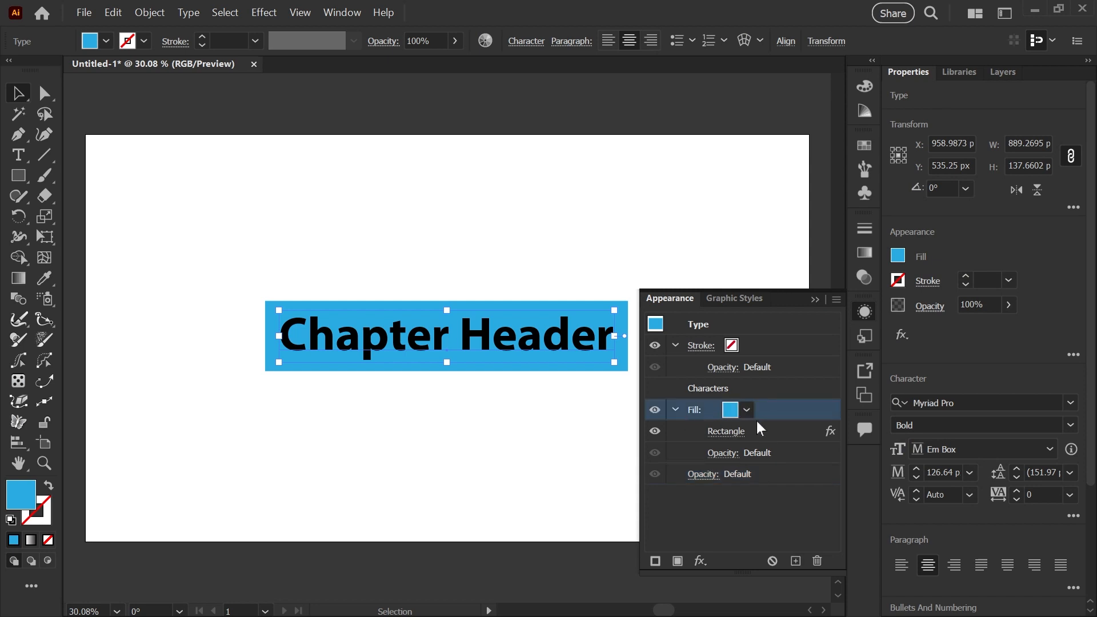
pyautogui.click(263, 12)
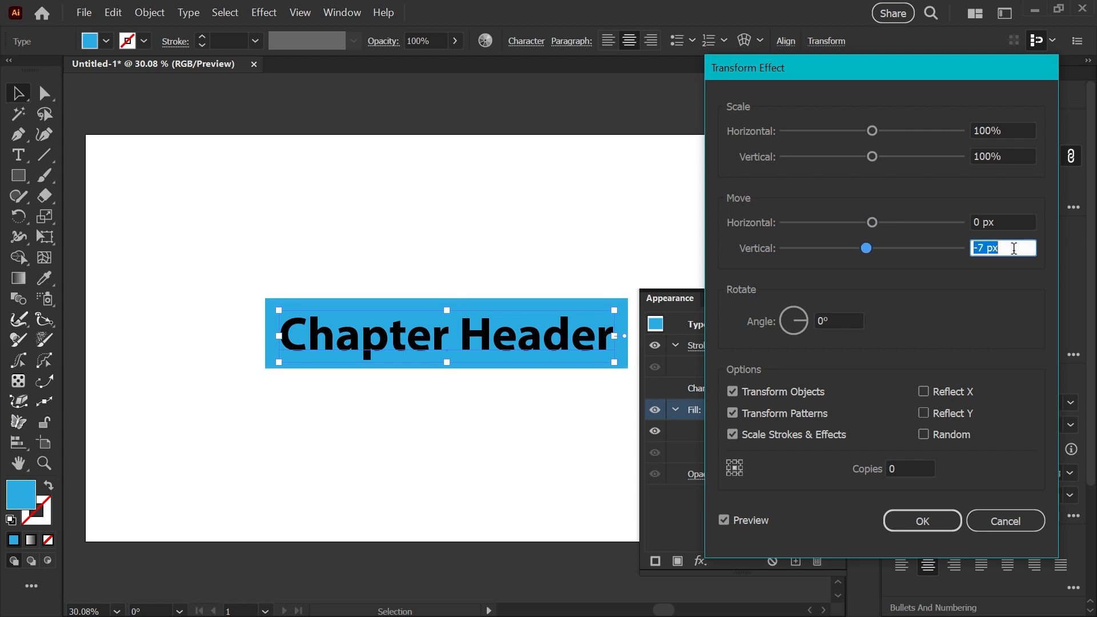
pyautogui.click(921, 522)
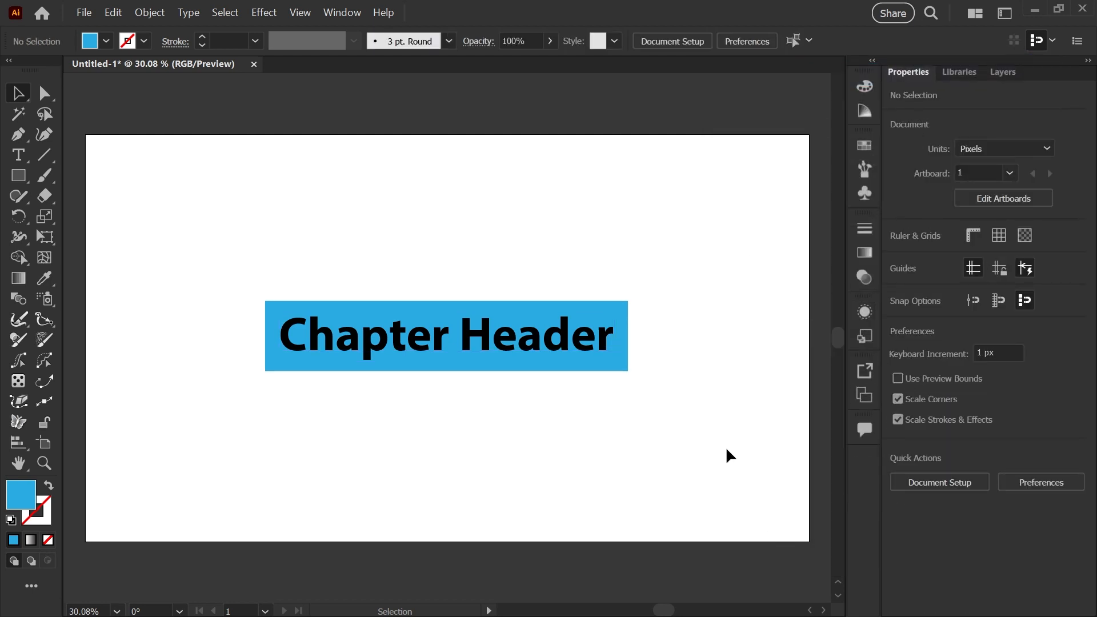
pyautogui.moveTo(809, 466)
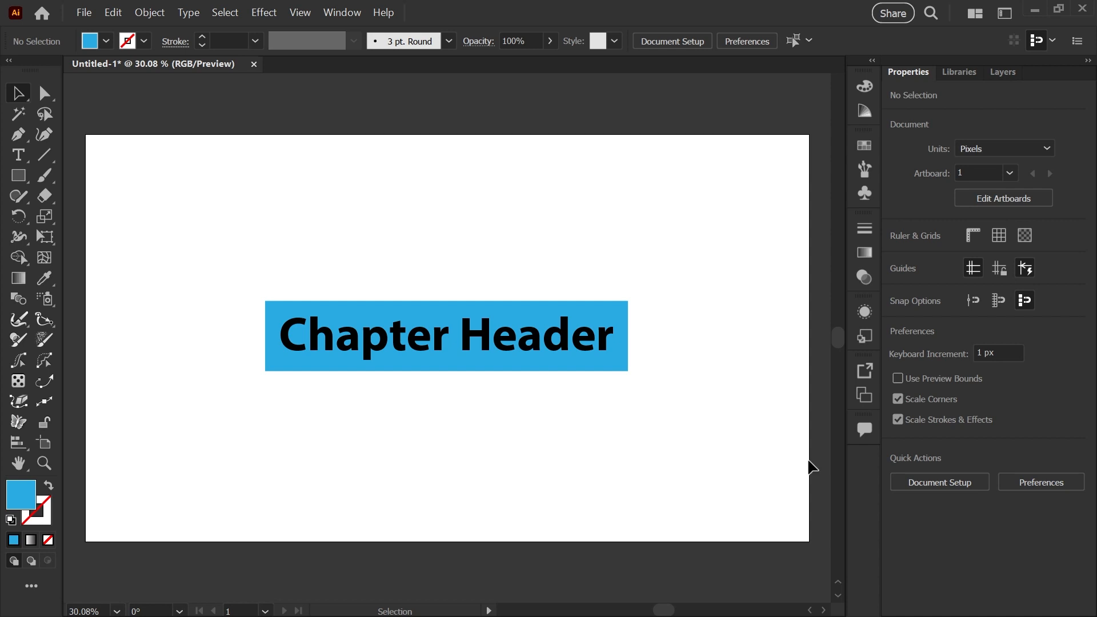